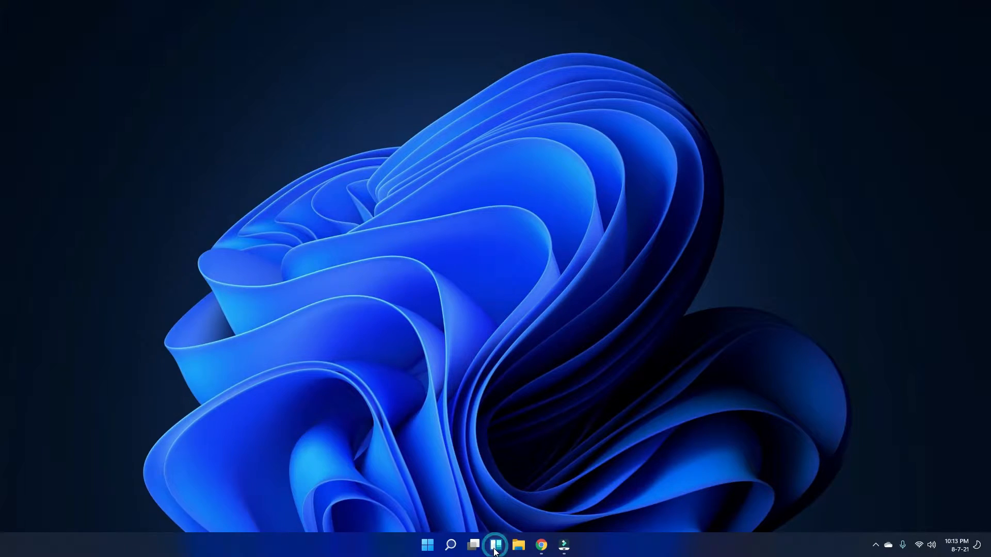
After the Widgets panel fails to open, launch Device Manager from Start and expand Display adaptors
click(494, 545)
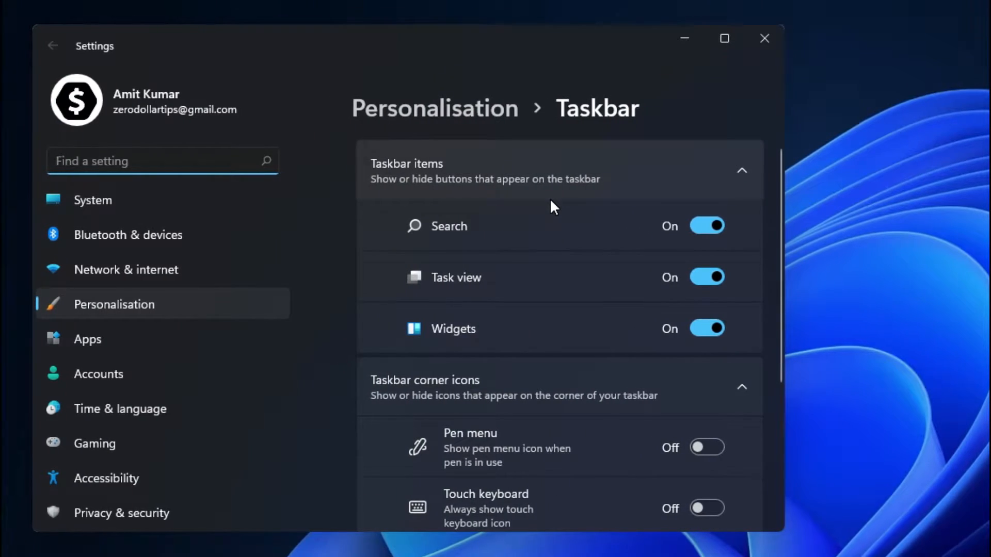
mouse_move(541, 346)
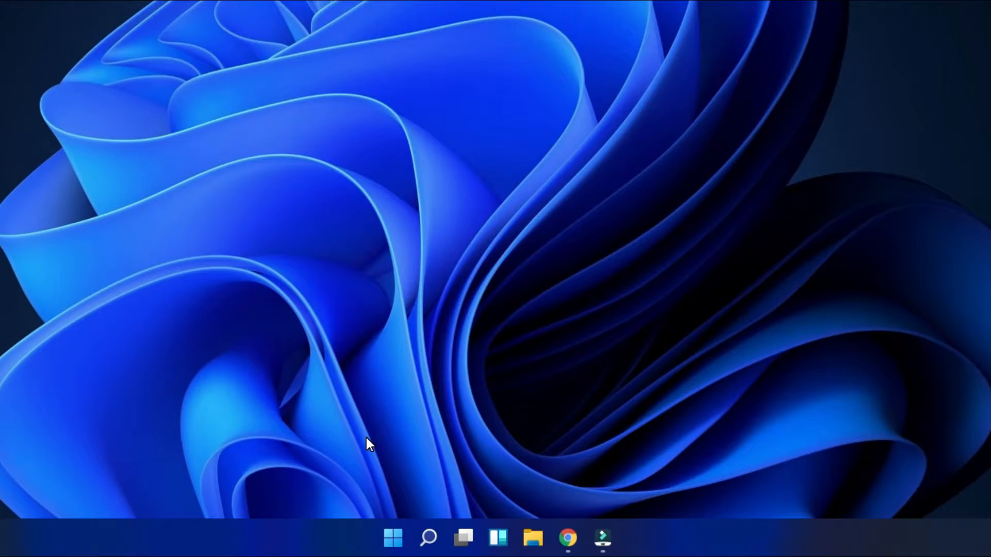
right_click(392, 538)
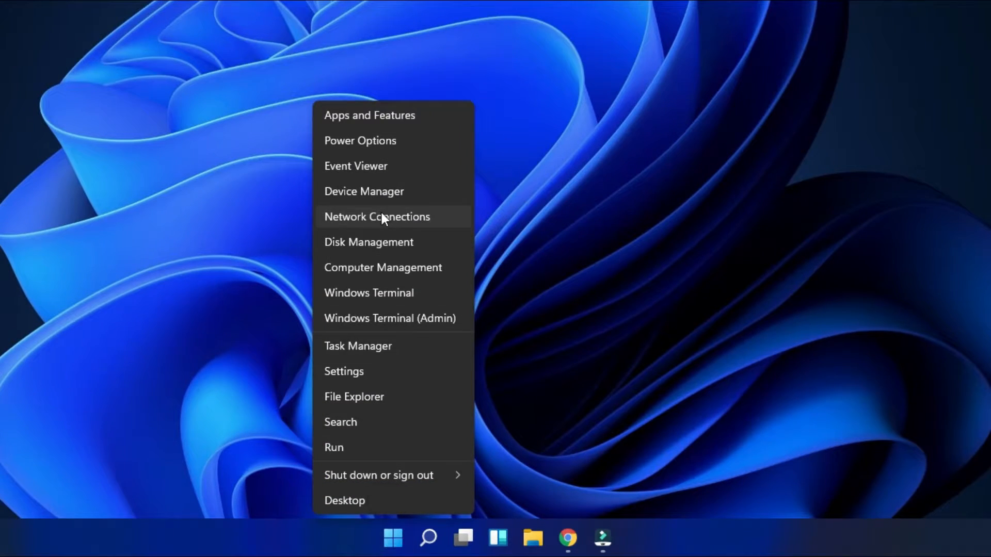
click(363, 191)
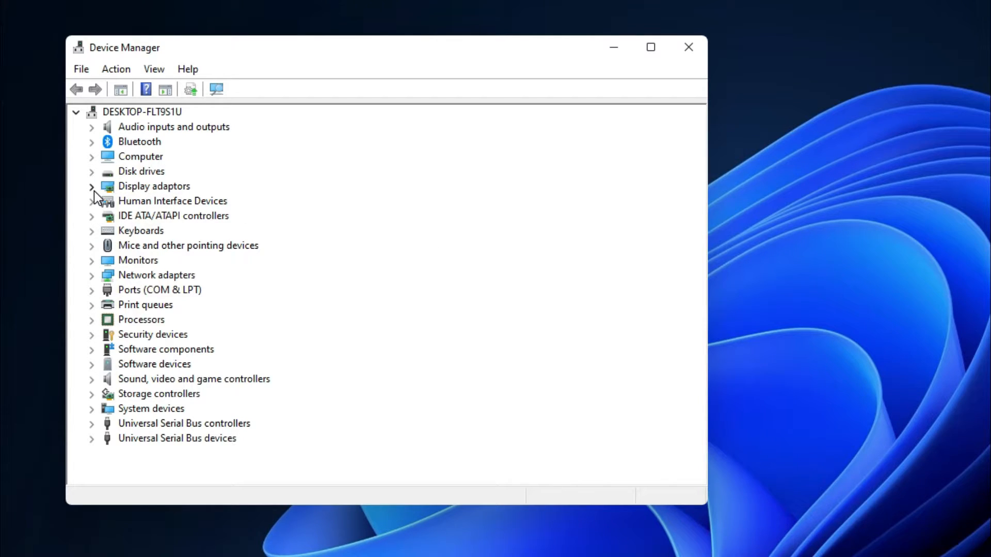
click(92, 185)
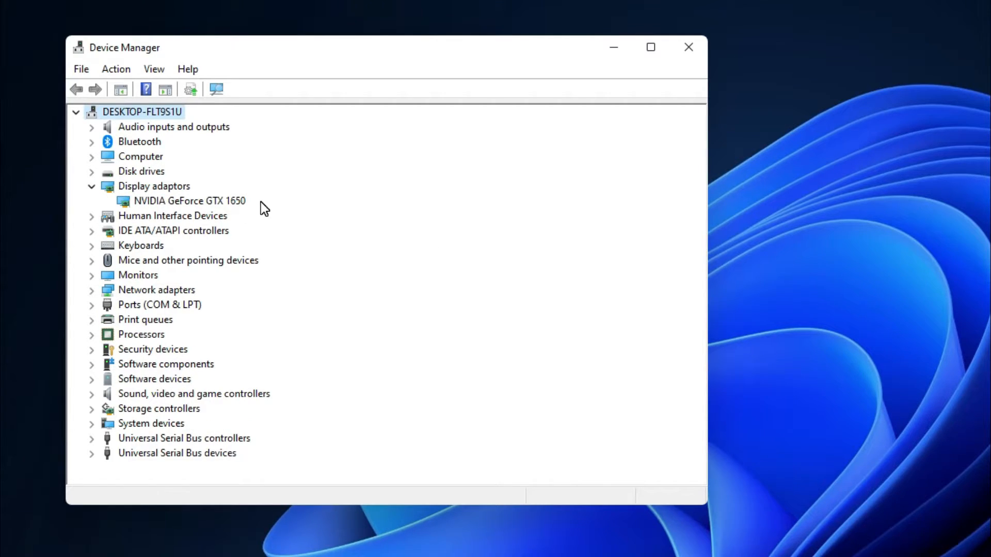
mouse_move(209, 206)
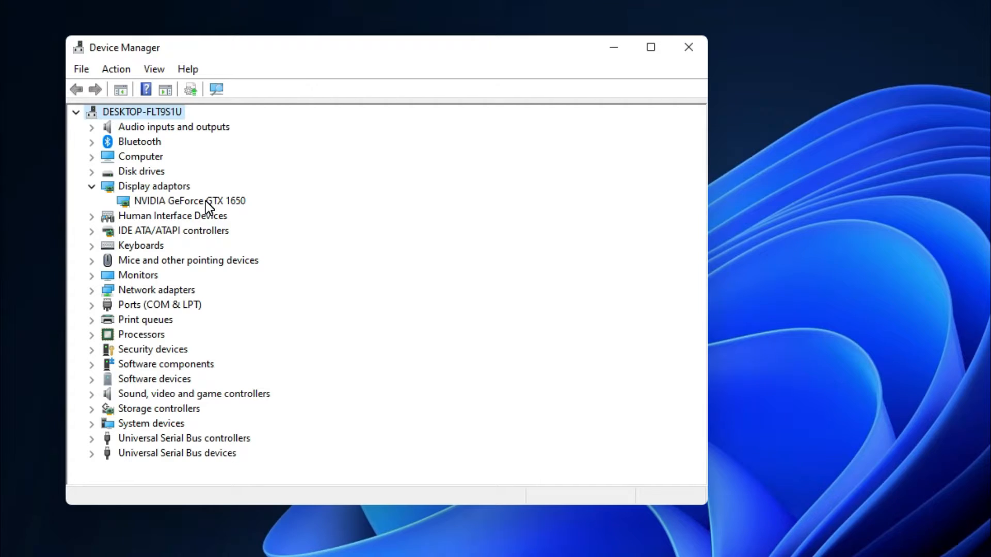
Disable the NVIDIA GeForce GTX 1650 from its Driver properties and confirm with Yes
double_click(188, 200)
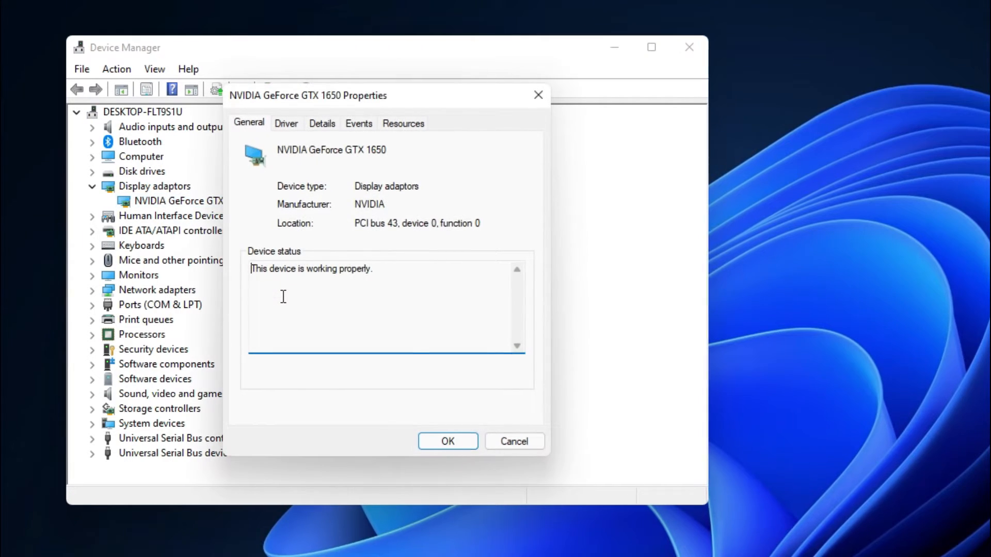
mouse_move(244, 210)
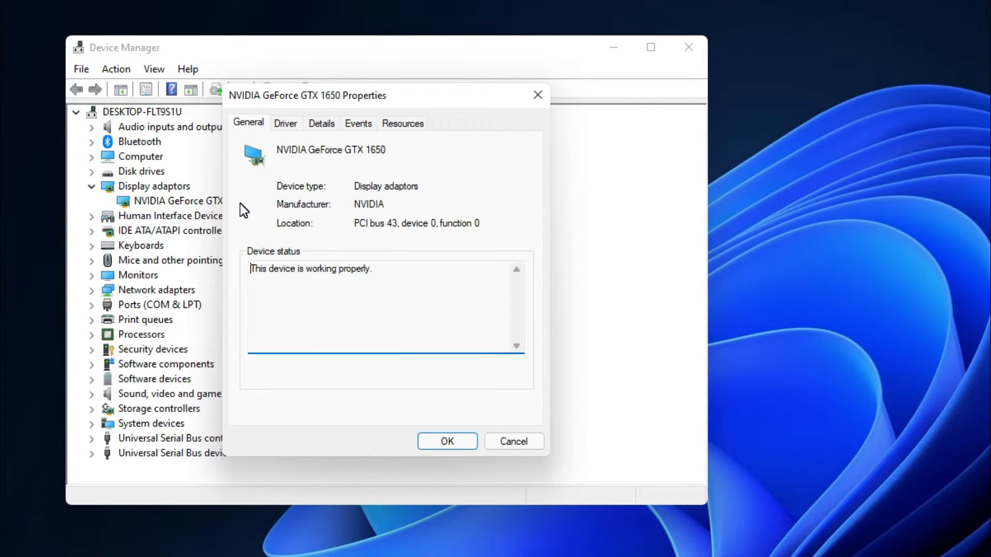
click(285, 123)
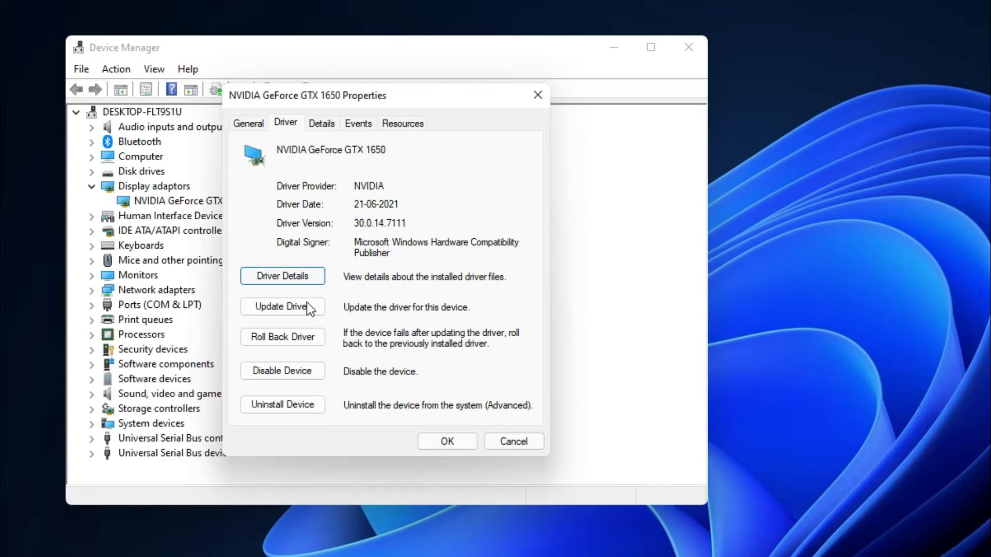
click(282, 370)
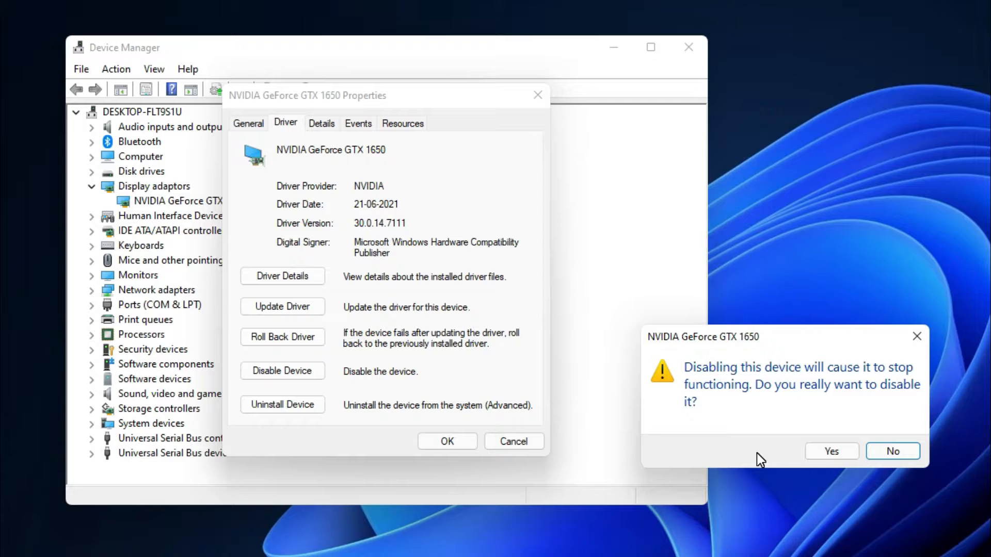
click(830, 450)
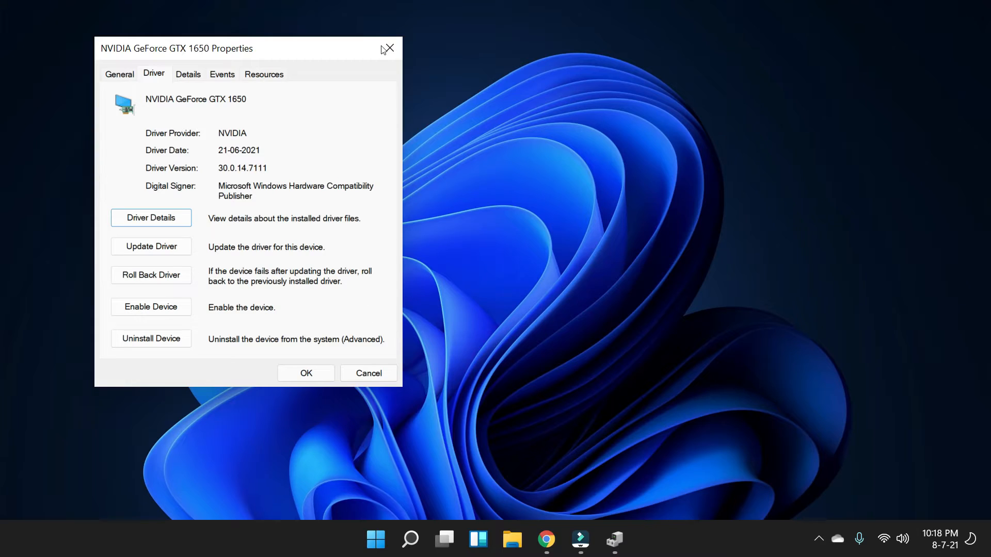
Close the GTX 1650 properties and retry the Widgets icon on the taskbar
click(389, 48)
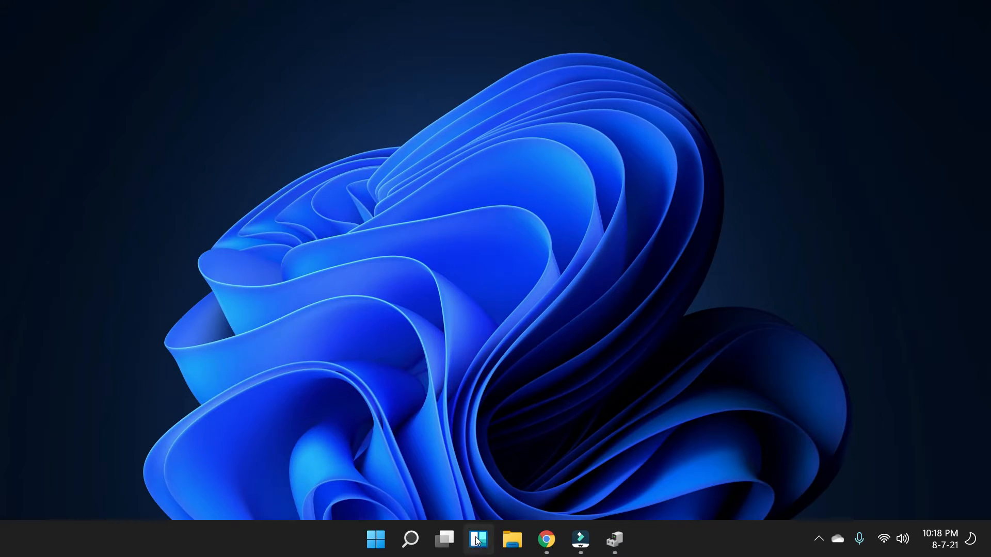
click(477, 539)
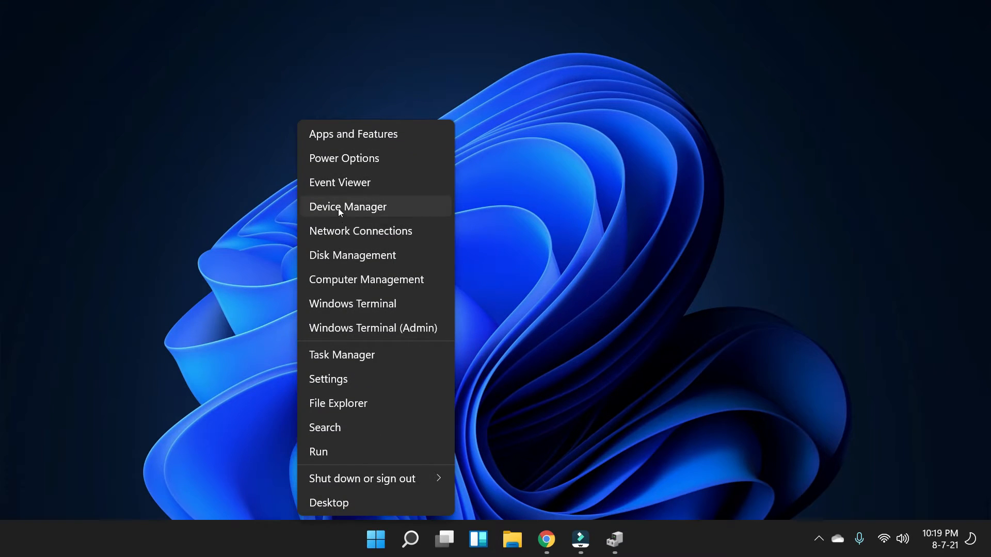
Re-enable the NVIDIA GeForce GTX 1650 via its Properties, then bring up the Widgets news panel
click(348, 206)
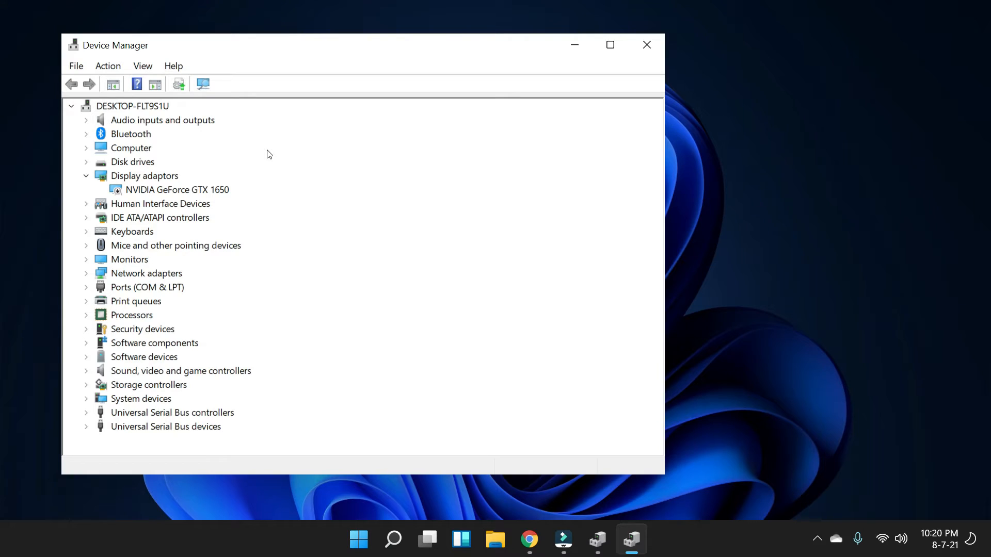
mouse_move(182, 194)
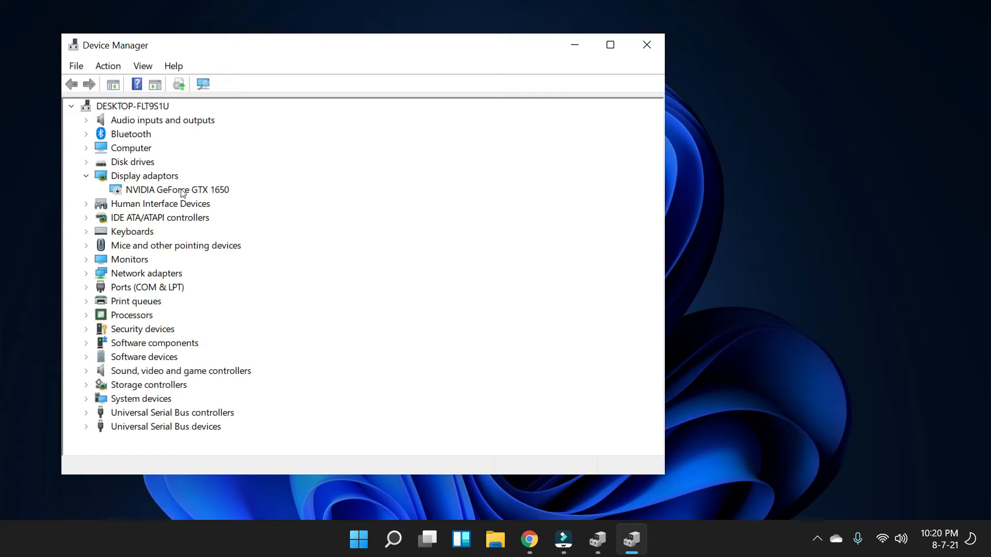
right_click(177, 190)
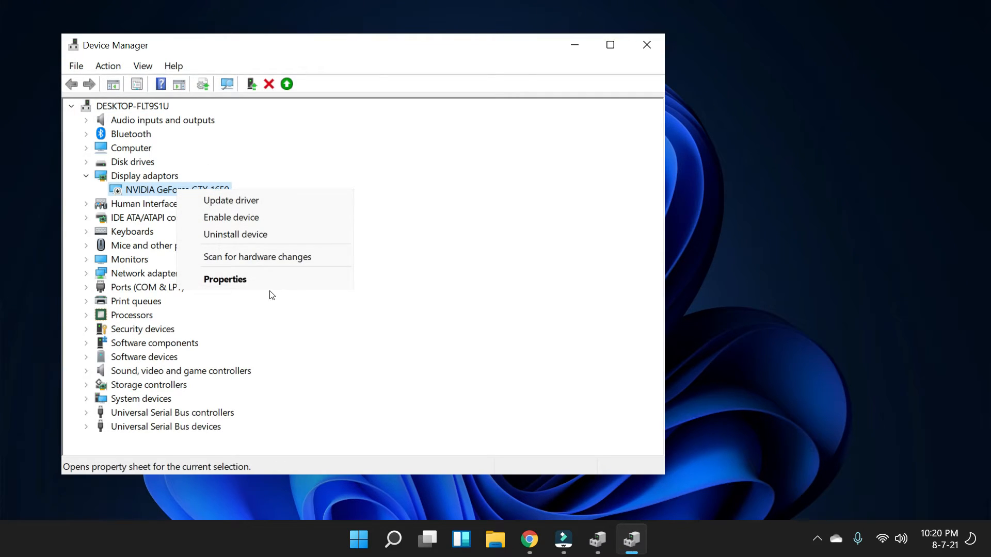
click(225, 279)
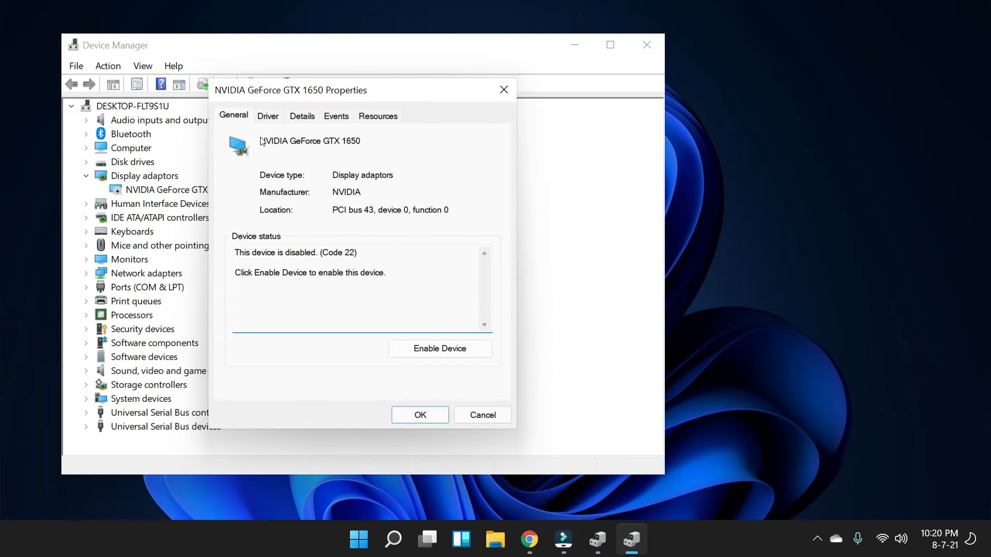
click(267, 116)
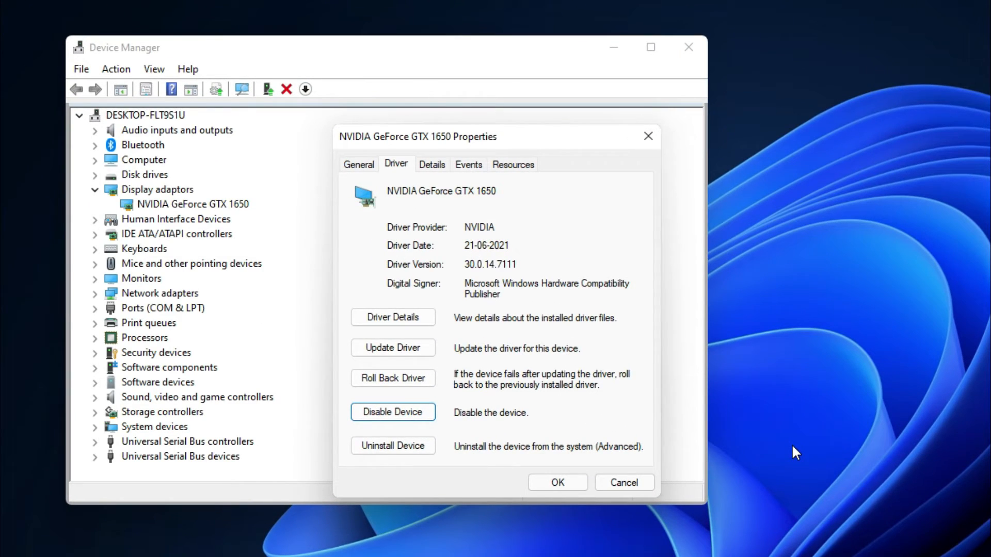
mouse_move(689, 490)
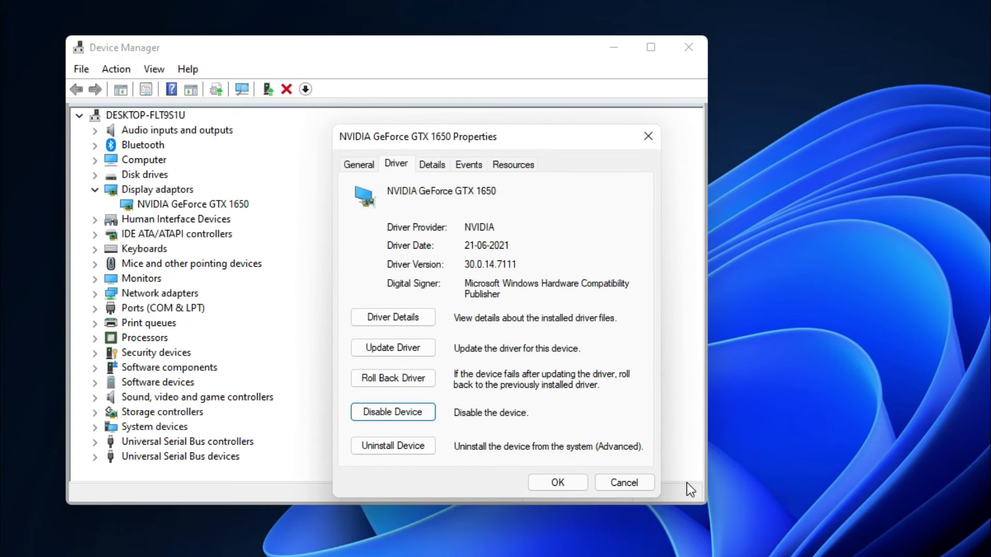
mouse_move(651, 160)
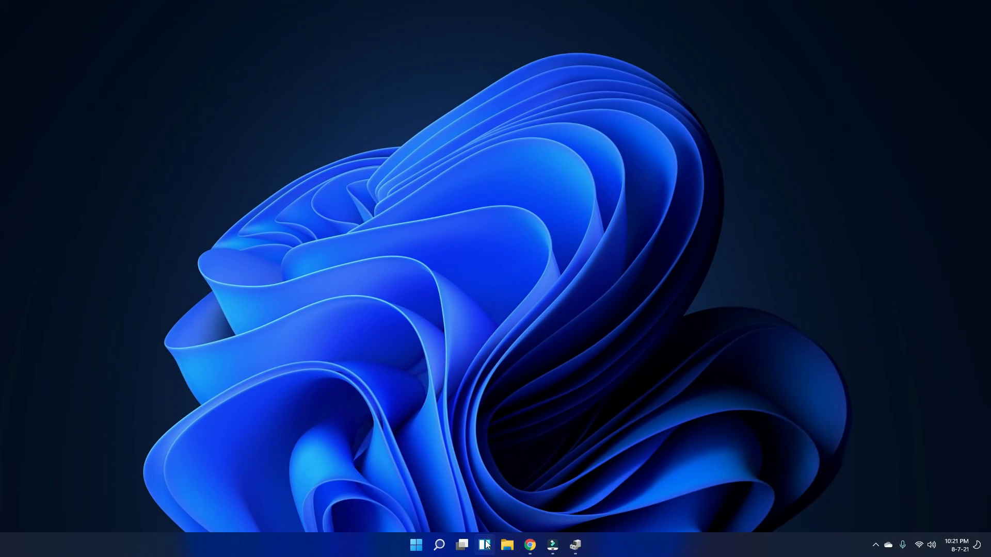
click(483, 545)
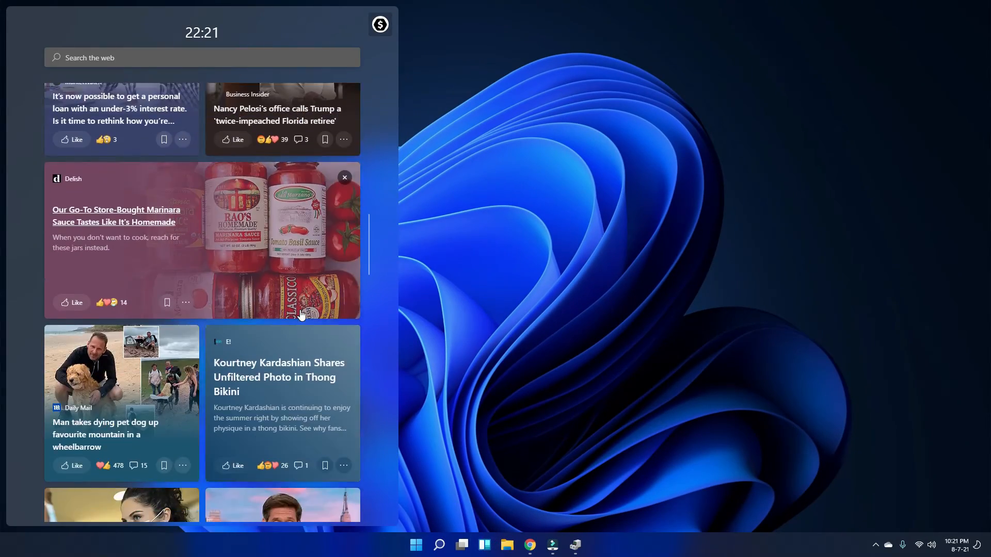